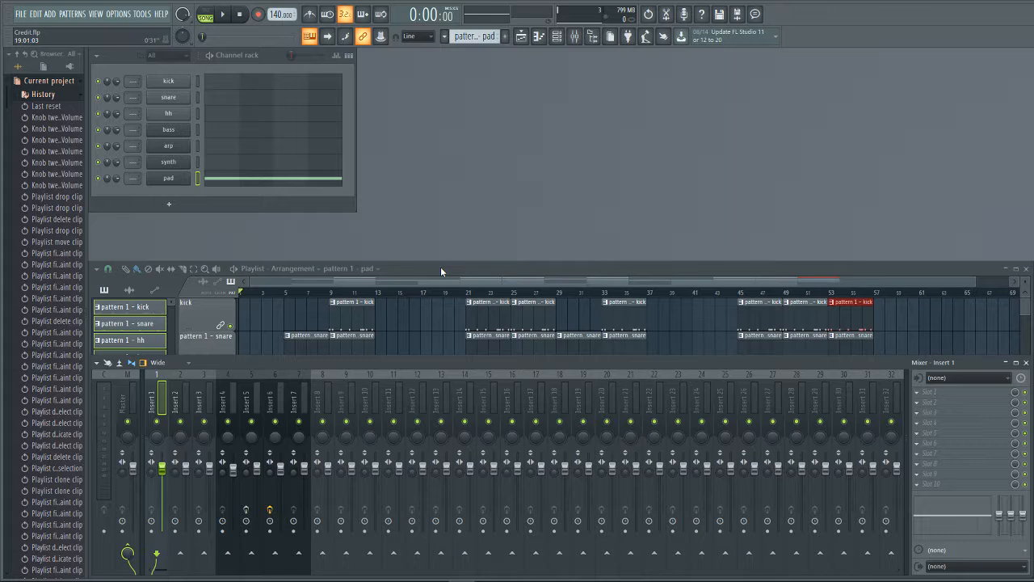
pyautogui.moveTo(575, 36)
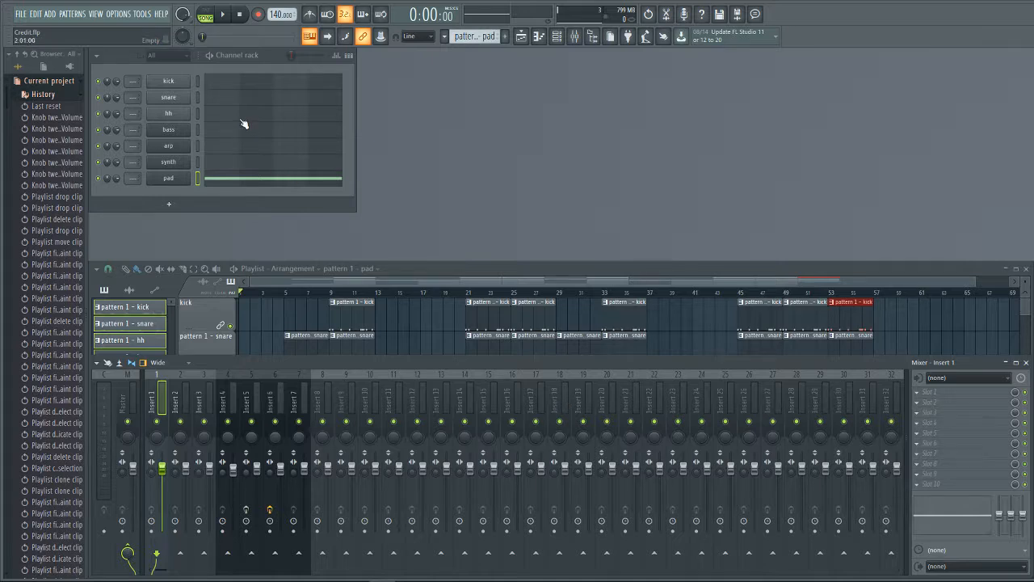
pyautogui.moveTo(252, 135)
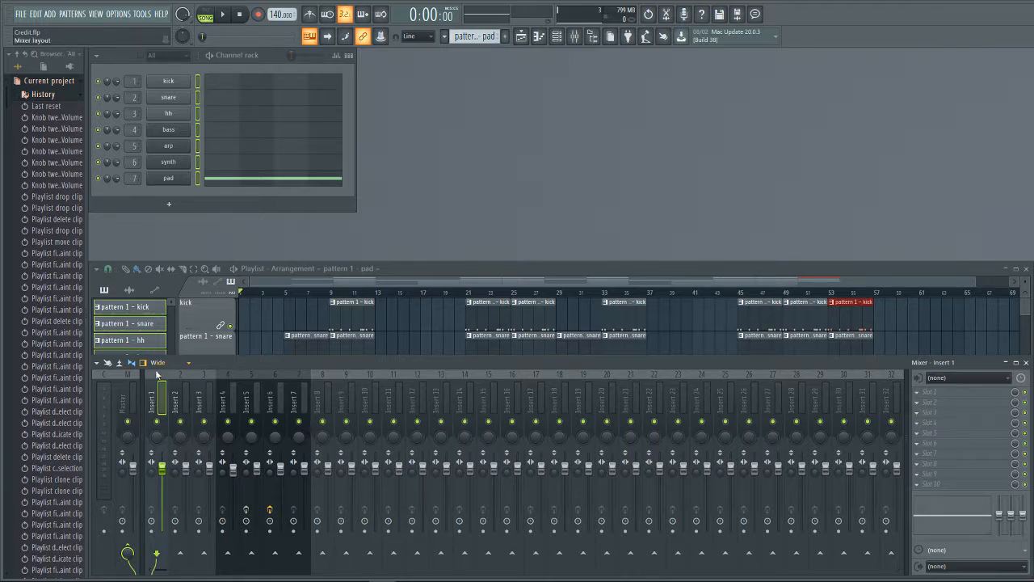
pyautogui.click(152, 402)
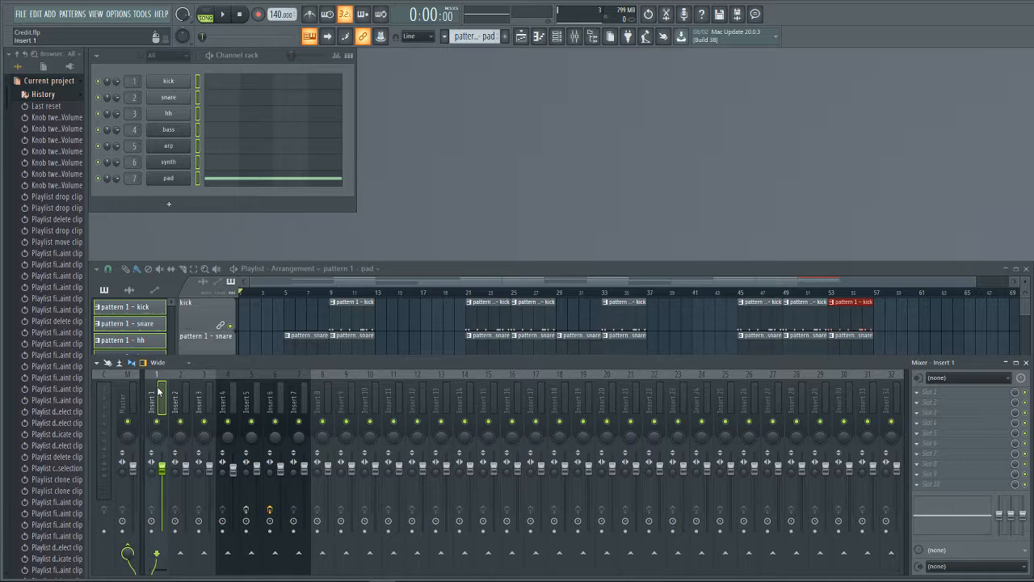
pyautogui.rightClick(152, 396)
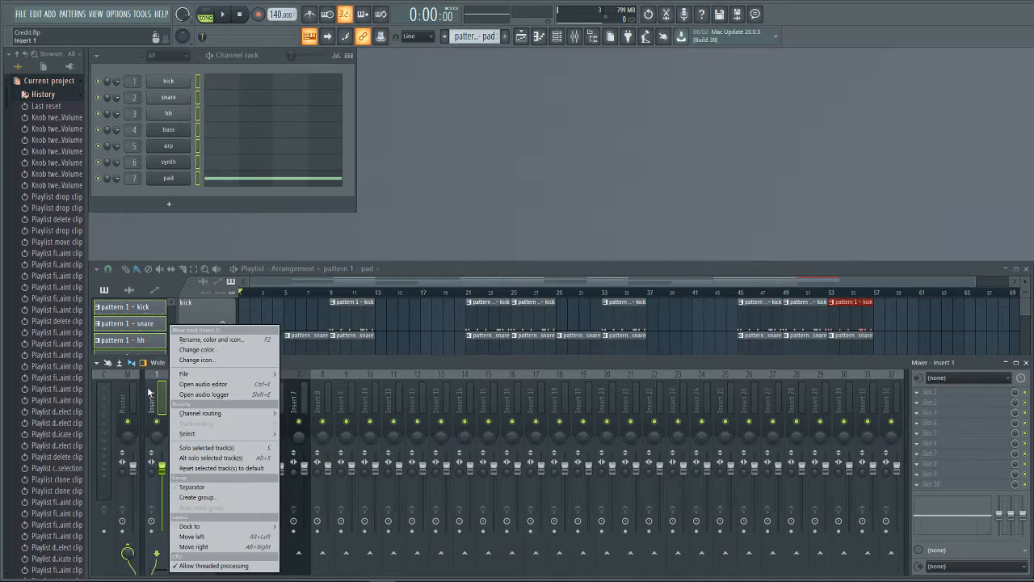
pyautogui.moveTo(199, 413)
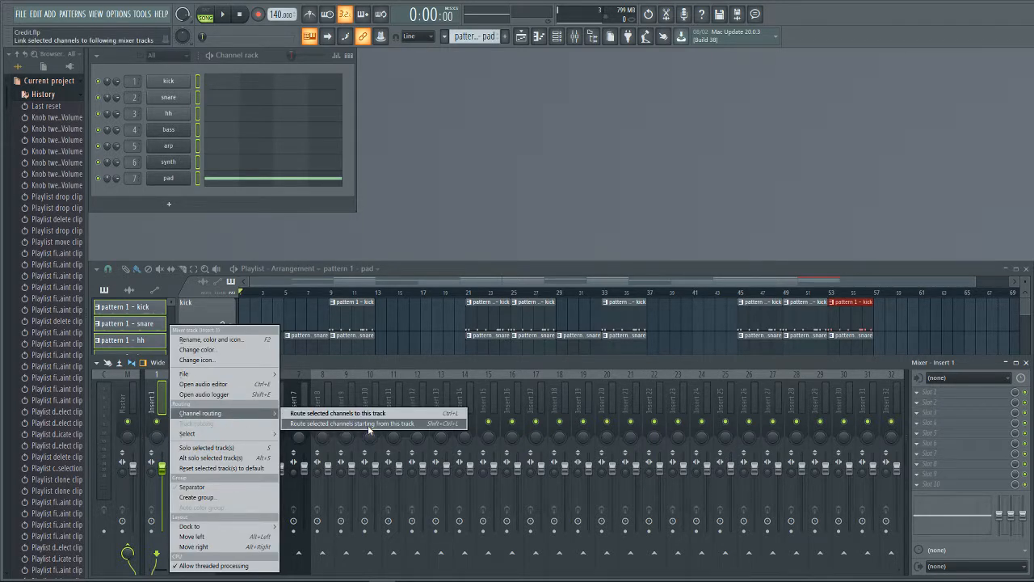
pyautogui.click(338, 413)
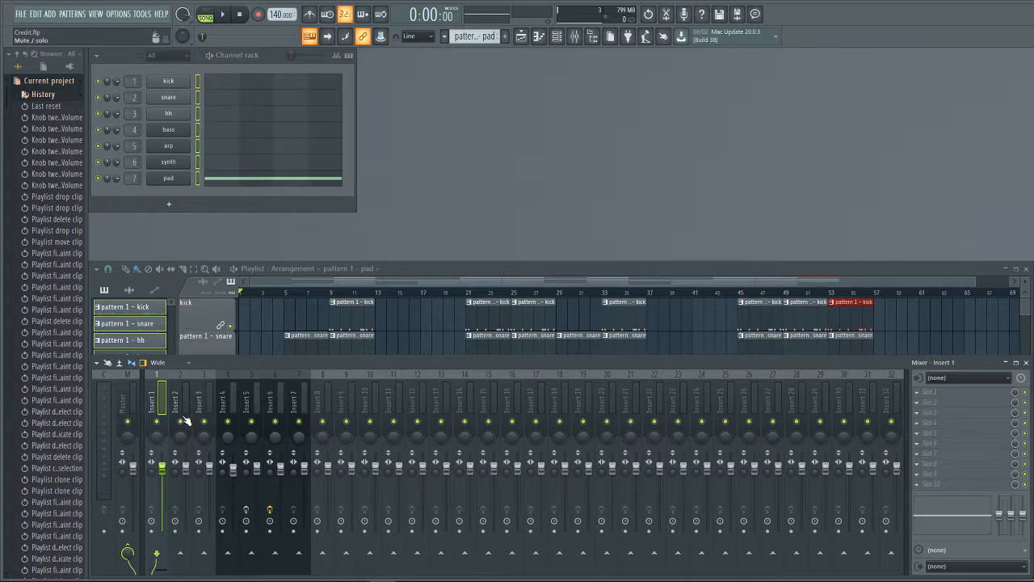
# - Route the seven selected channels to inserts 8–14, named kick through pad
pyautogui.rightClick(151, 404)
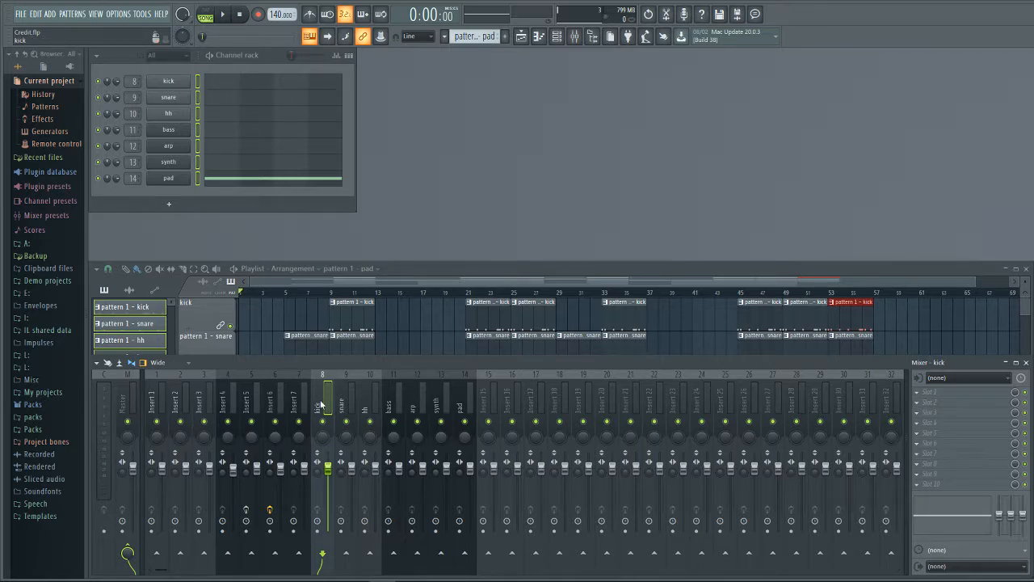
pyautogui.moveTo(319, 407)
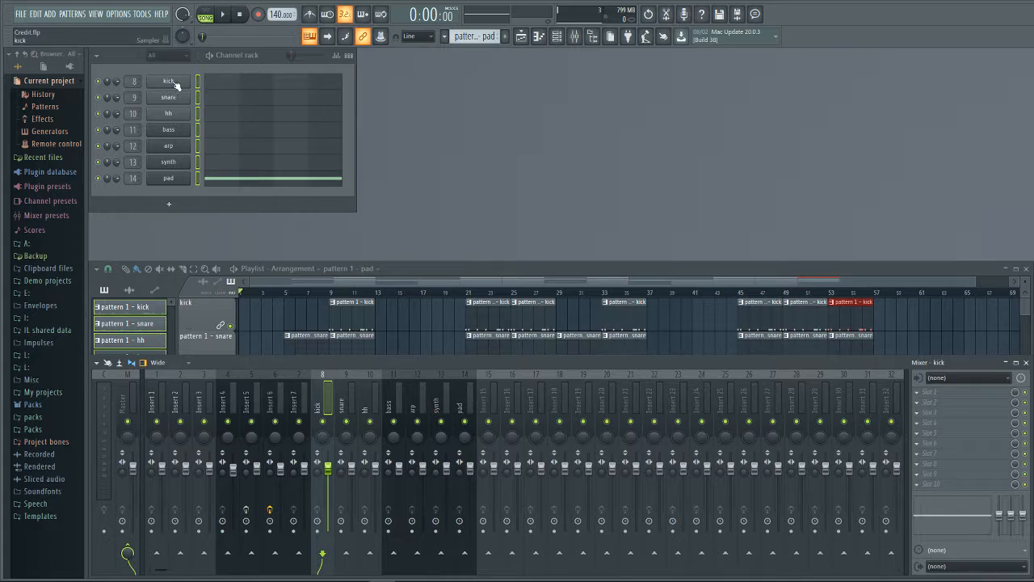
pyautogui.moveTo(322, 408)
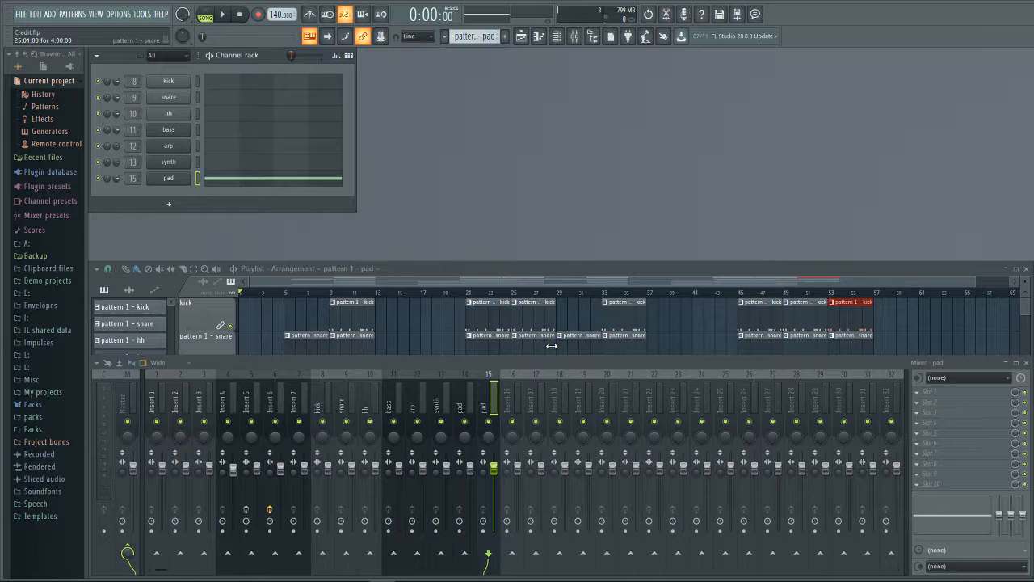
pyautogui.moveTo(192, 153)
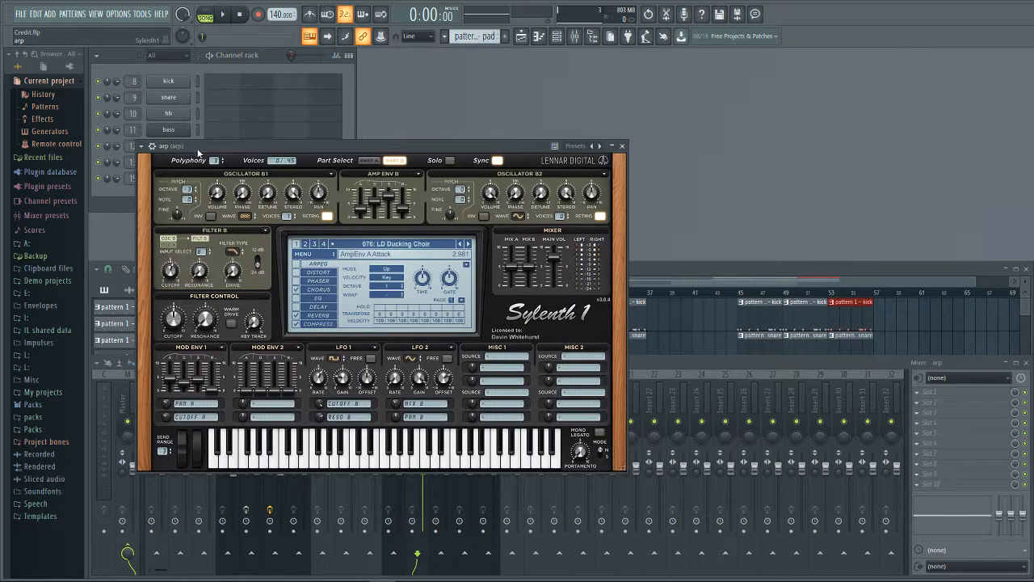
# - Close the Sylenth1 window and select the arp channel for routing to its own insert
pyautogui.click(622, 146)
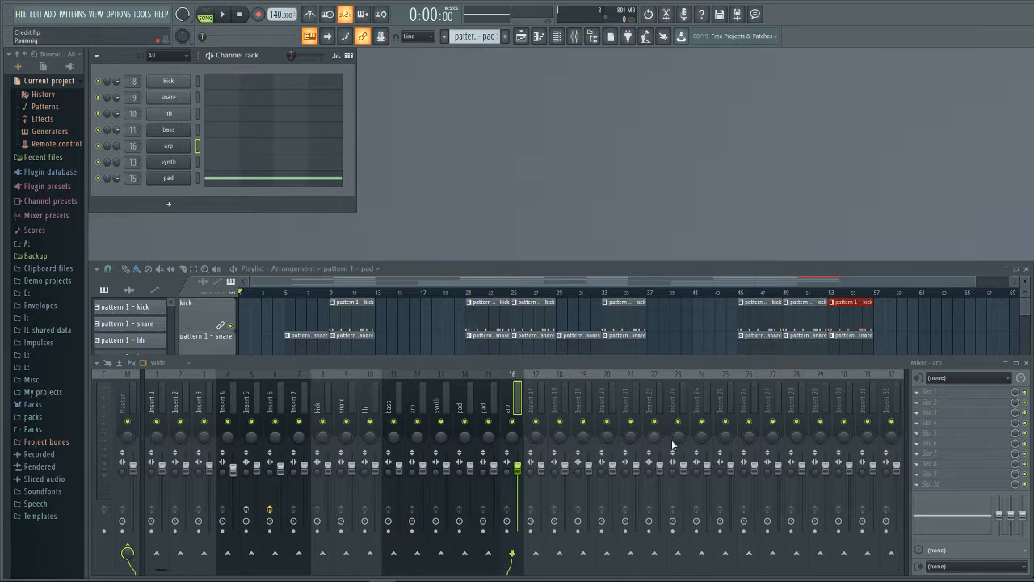
pyautogui.click(630, 396)
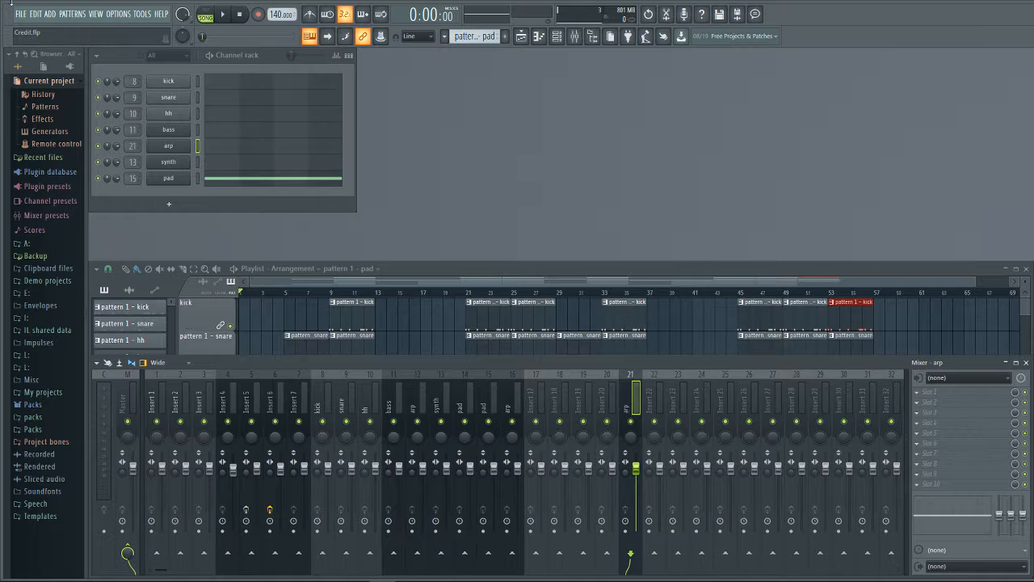
pyautogui.click(20, 14)
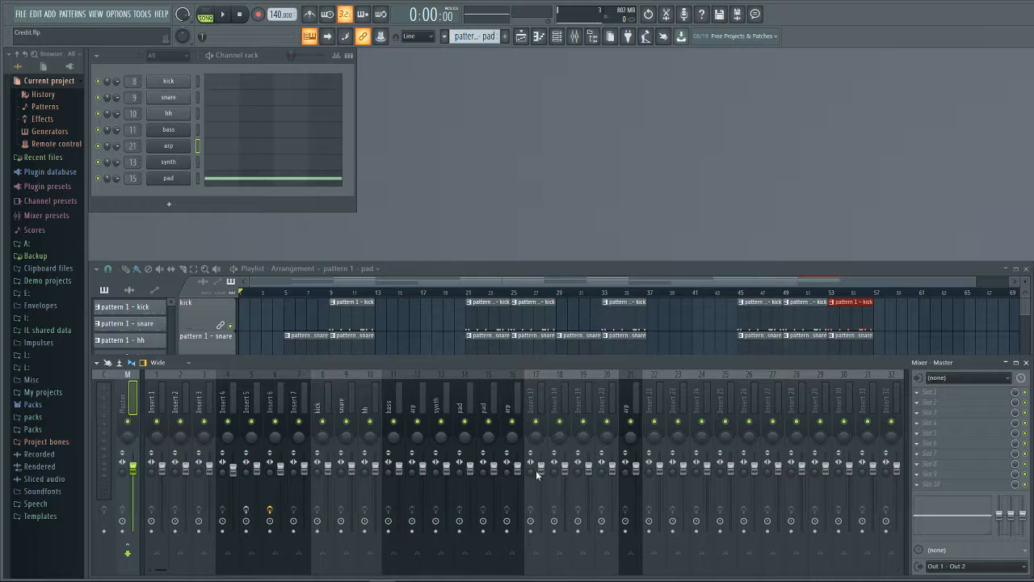
pyautogui.moveTo(523, 429)
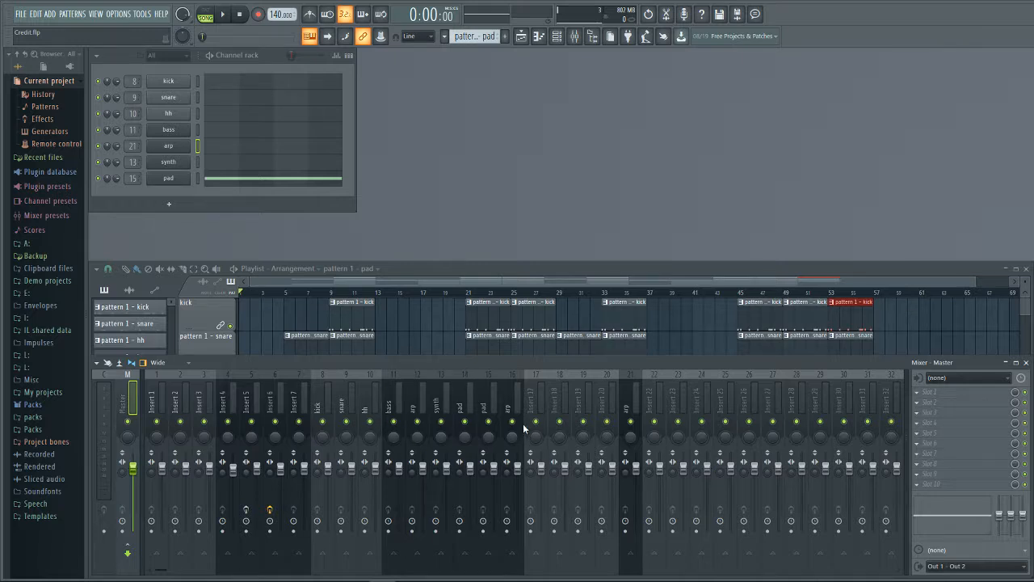
pyautogui.moveTo(300, 420)
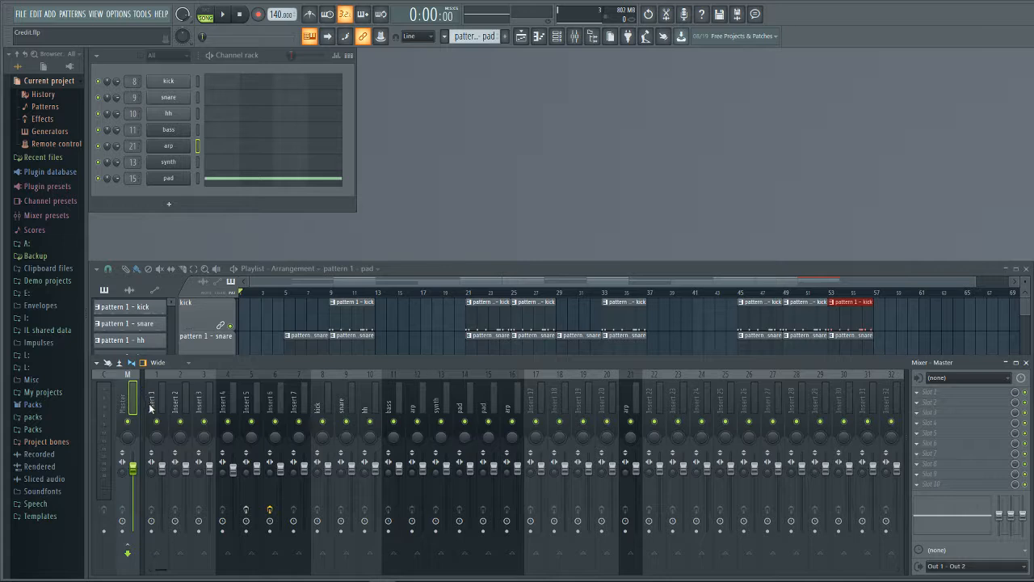
pyautogui.moveTo(323, 430)
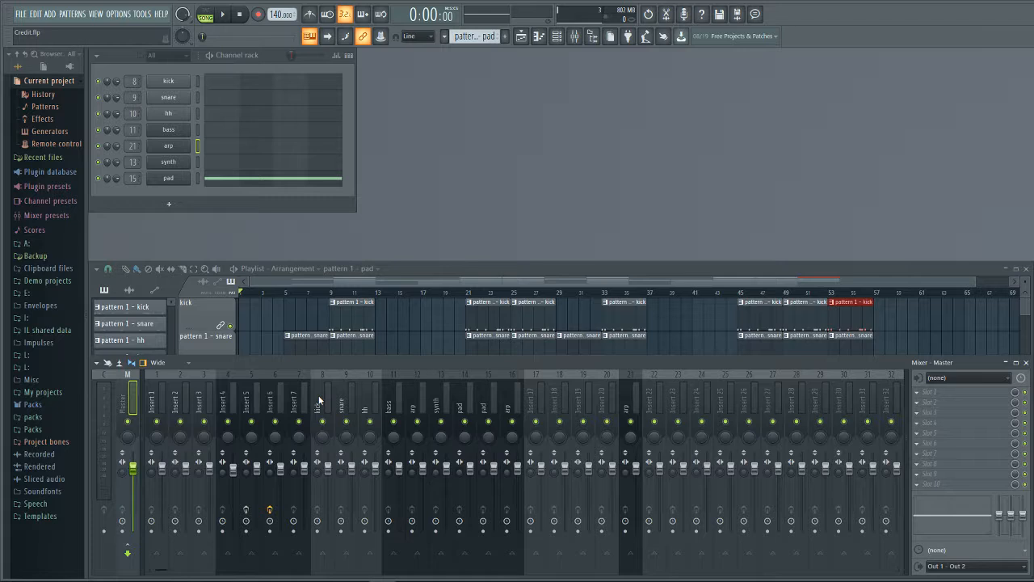
pyautogui.moveTo(392, 410)
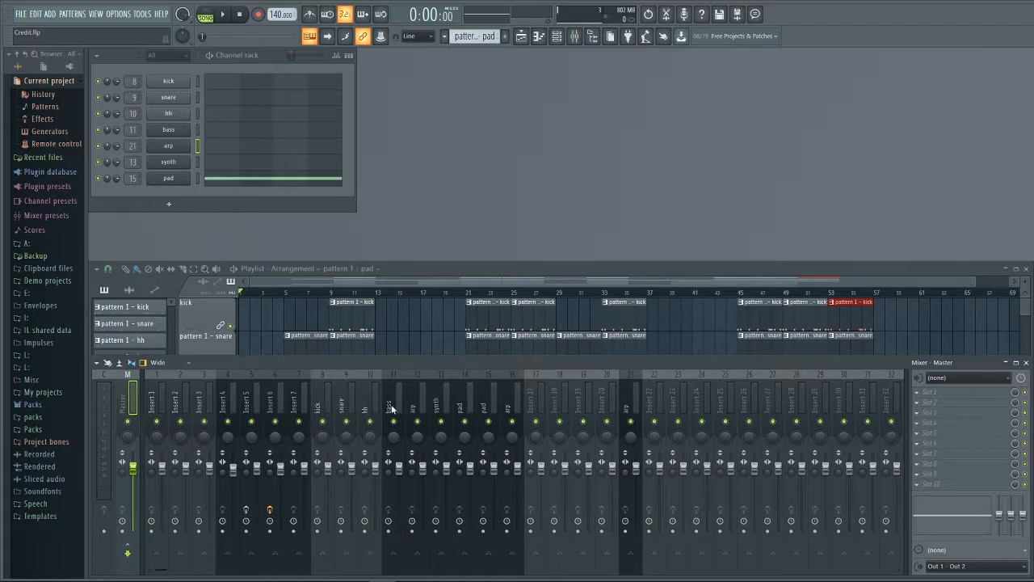
pyautogui.moveTo(391, 403)
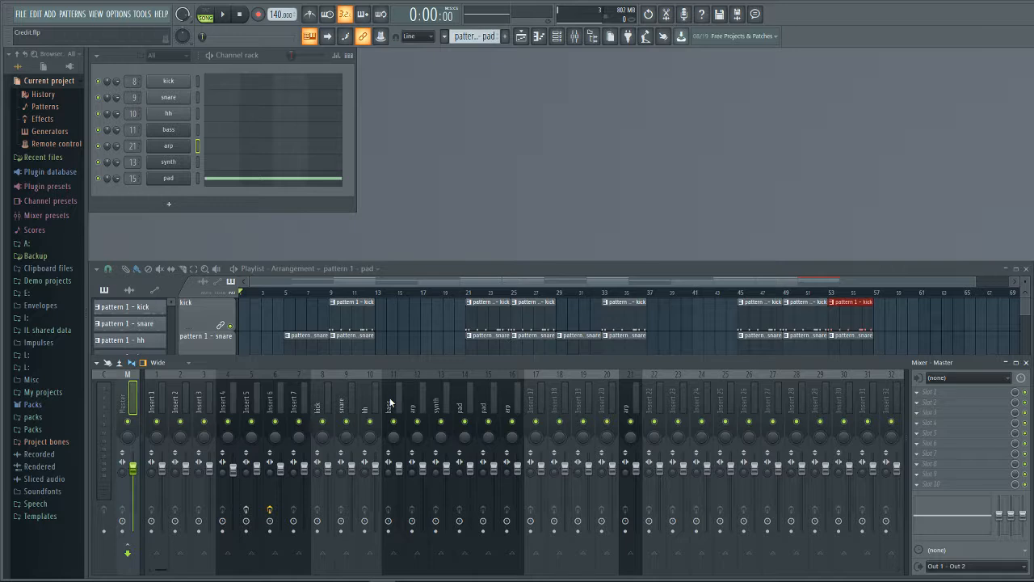
pyautogui.moveTo(327, 408)
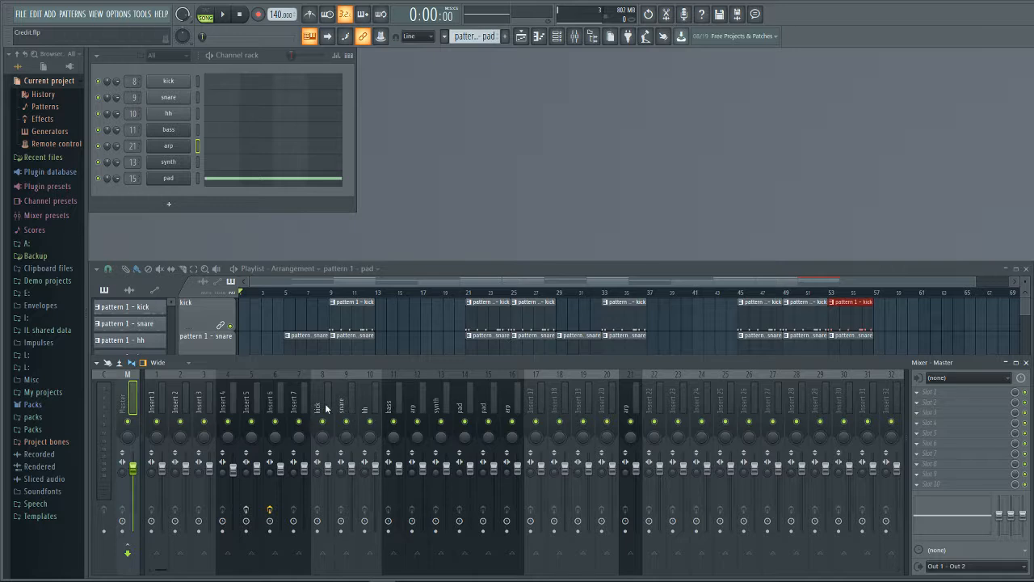
pyautogui.moveTo(403, 431)
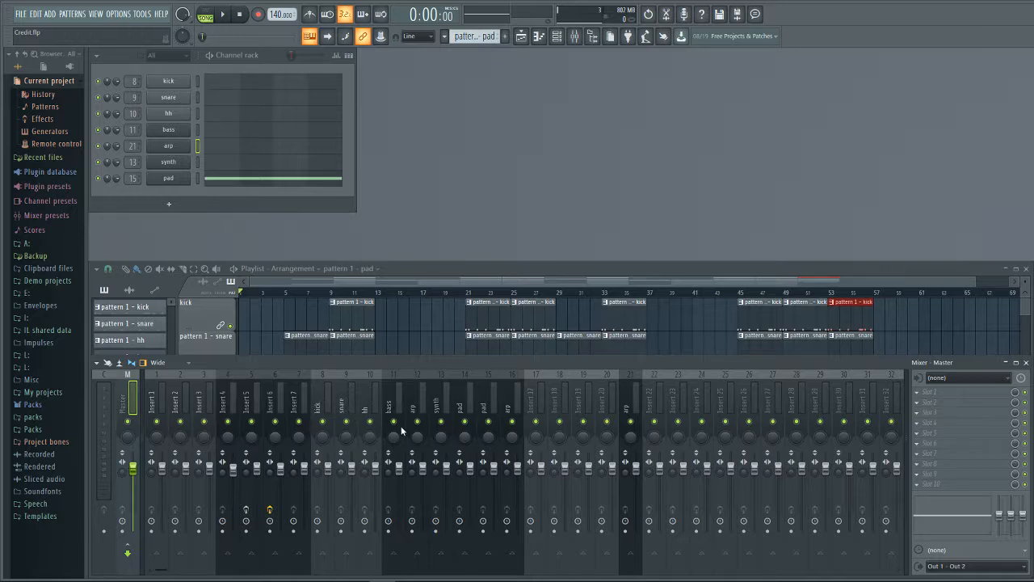
pyautogui.moveTo(327, 405)
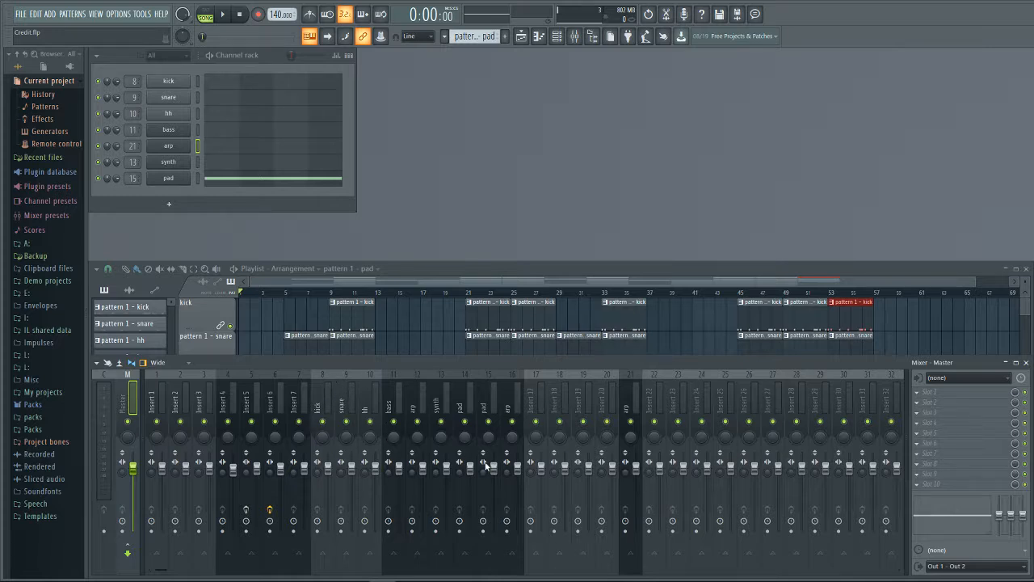
pyautogui.moveTo(448, 426)
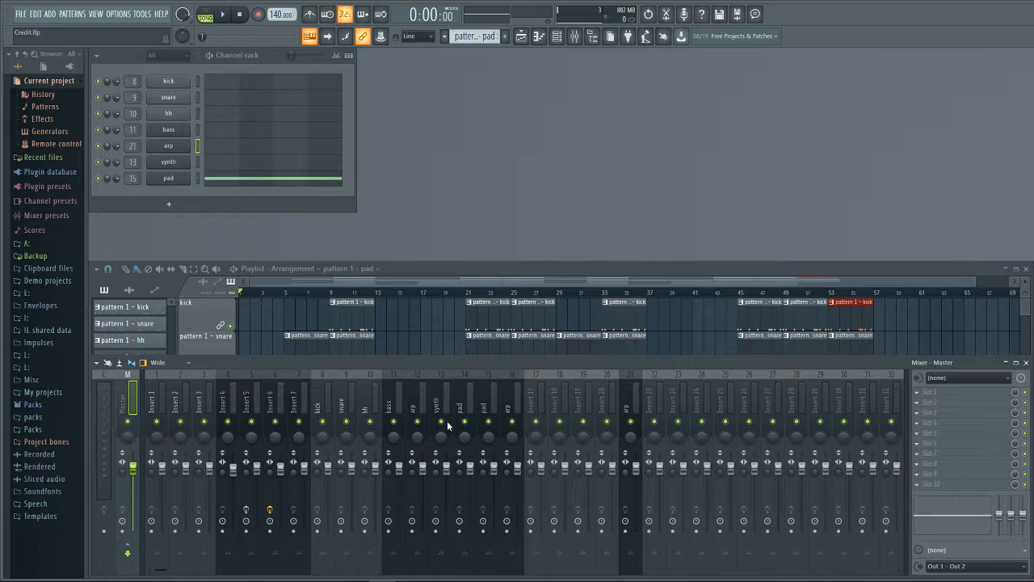
pyautogui.moveTo(311, 442)
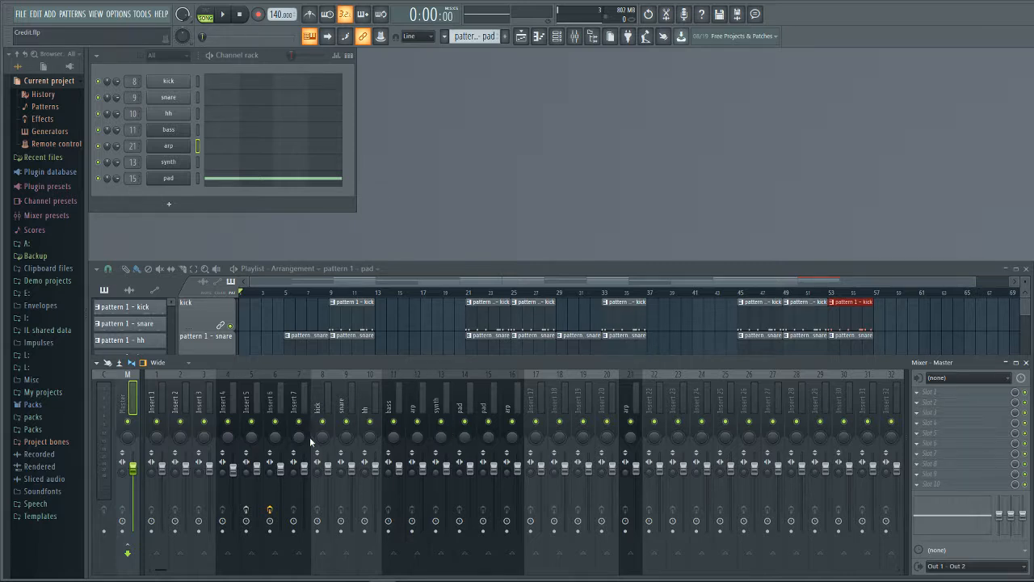
pyautogui.moveTo(560, 390)
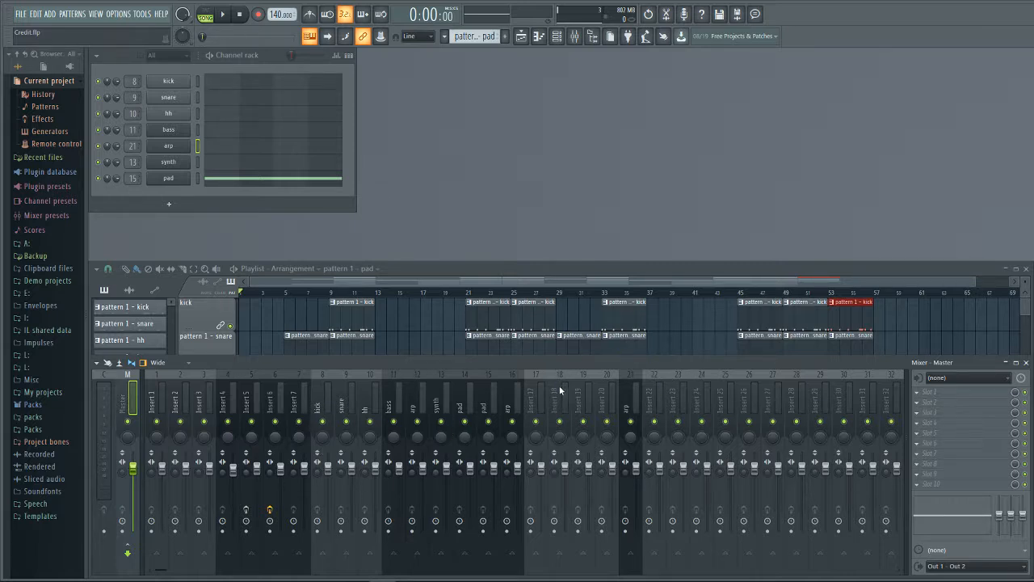
pyautogui.moveTo(420, 396)
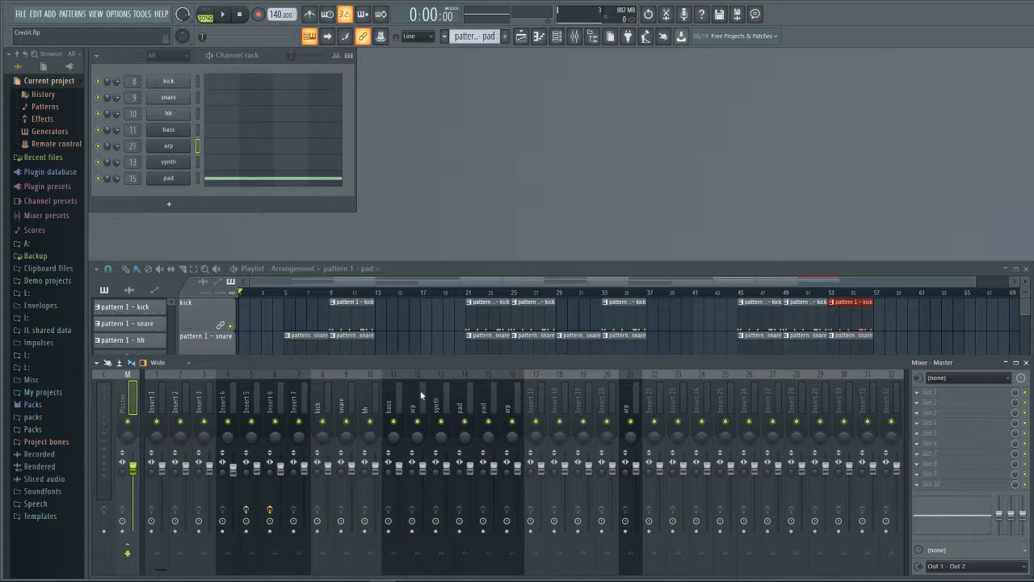
pyautogui.moveTo(512, 437)
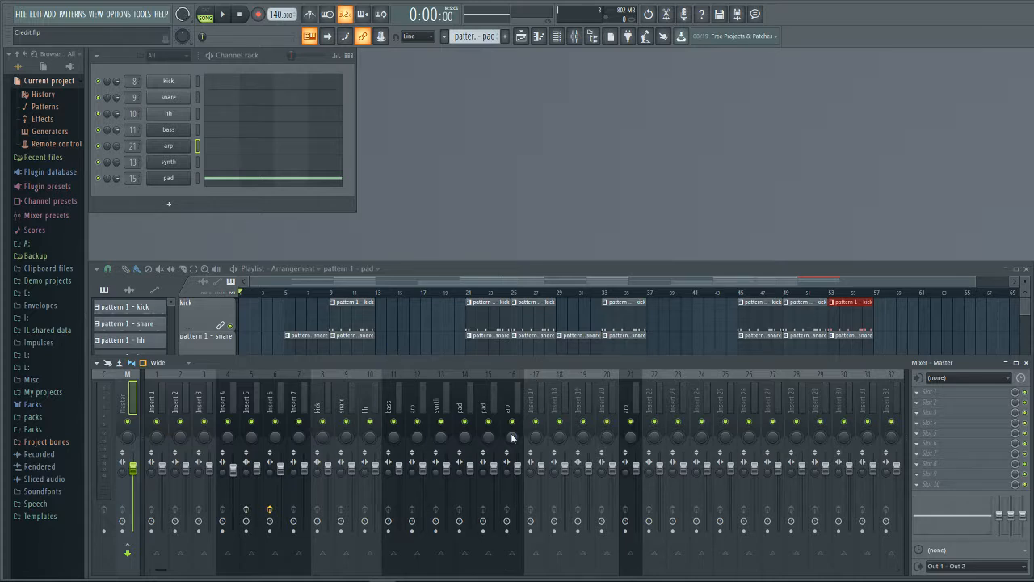
pyautogui.moveTo(361, 458)
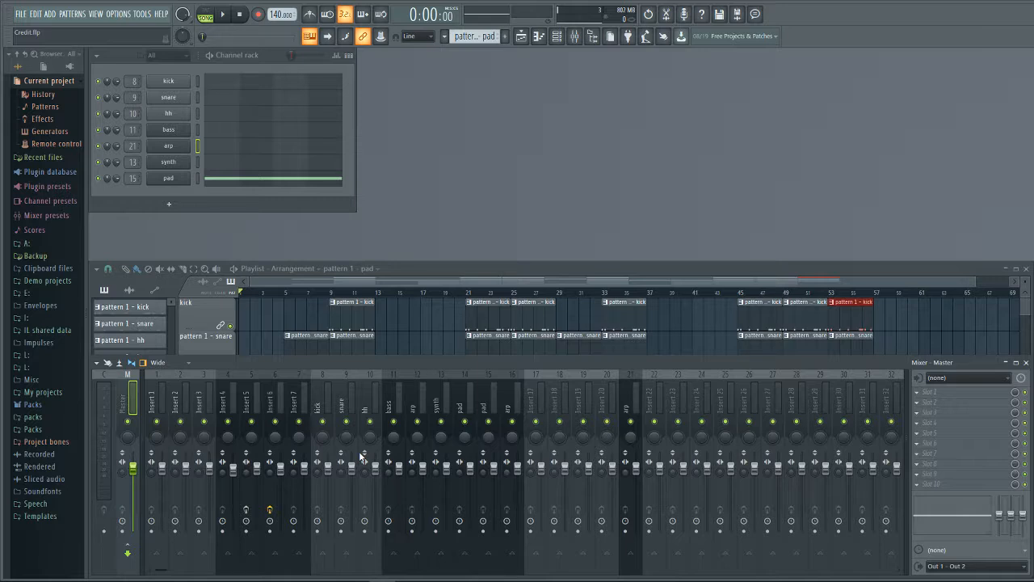
pyautogui.moveTo(506, 412)
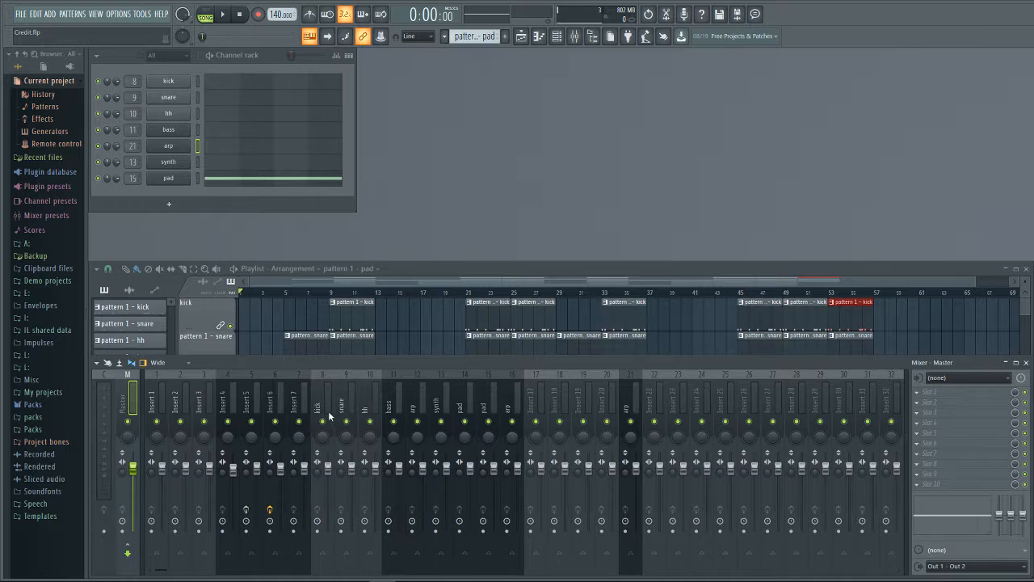
pyautogui.moveTo(317, 396)
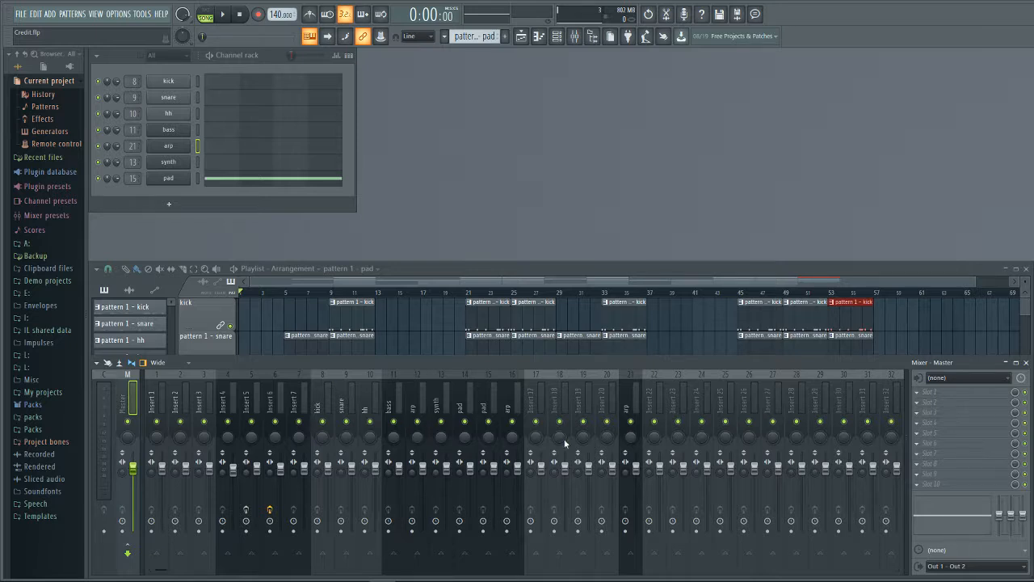
pyautogui.moveTo(493, 431)
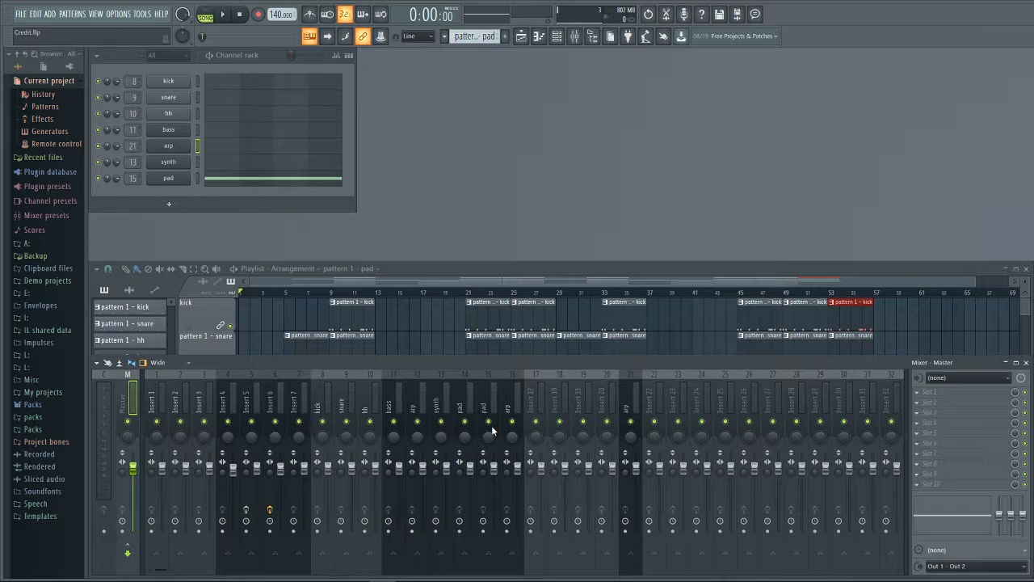
pyautogui.moveTo(509, 396)
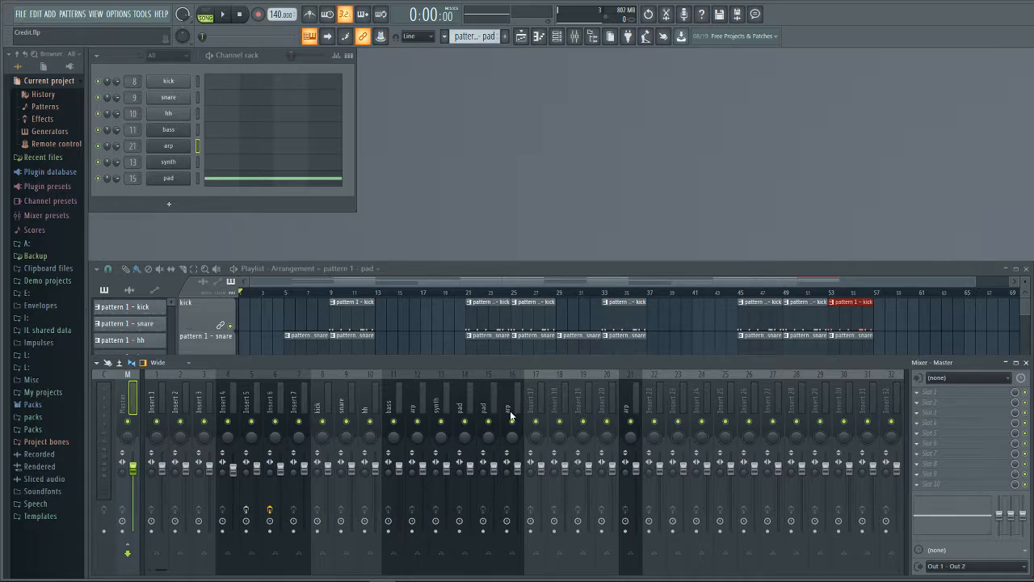
pyautogui.moveTo(629, 415)
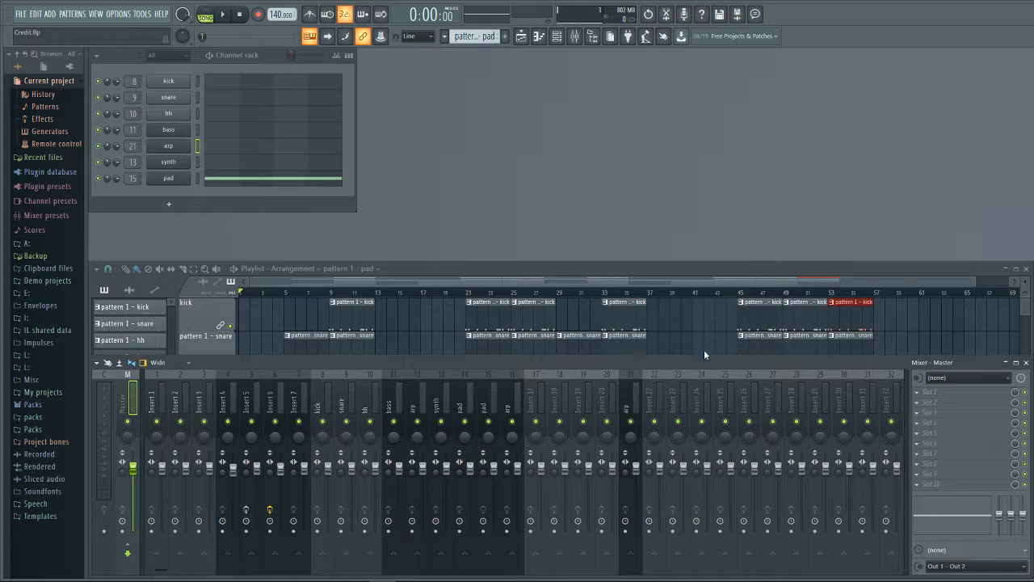
pyautogui.moveTo(627, 400)
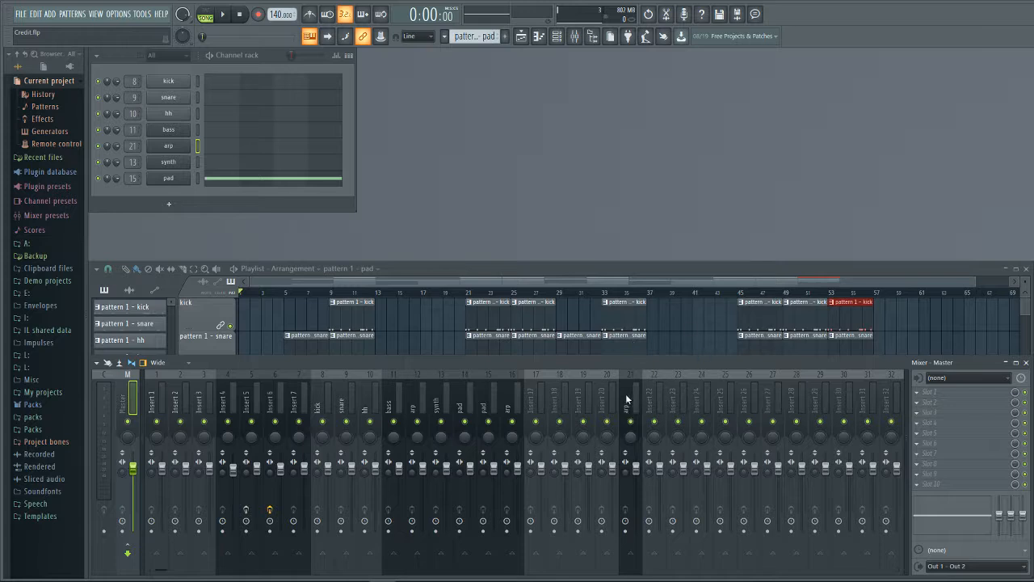
pyautogui.moveTo(622, 385)
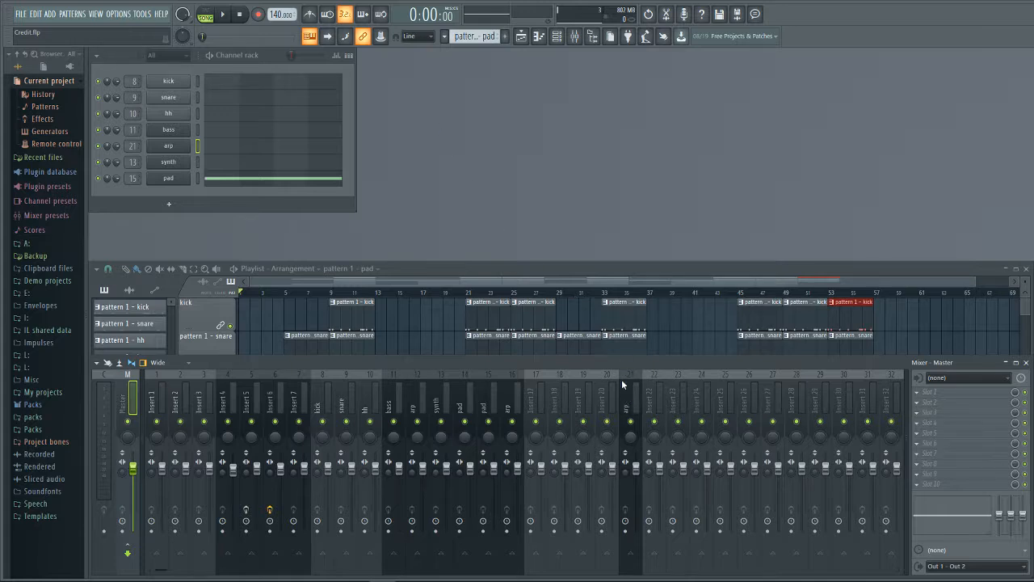
pyautogui.moveTo(631, 393)
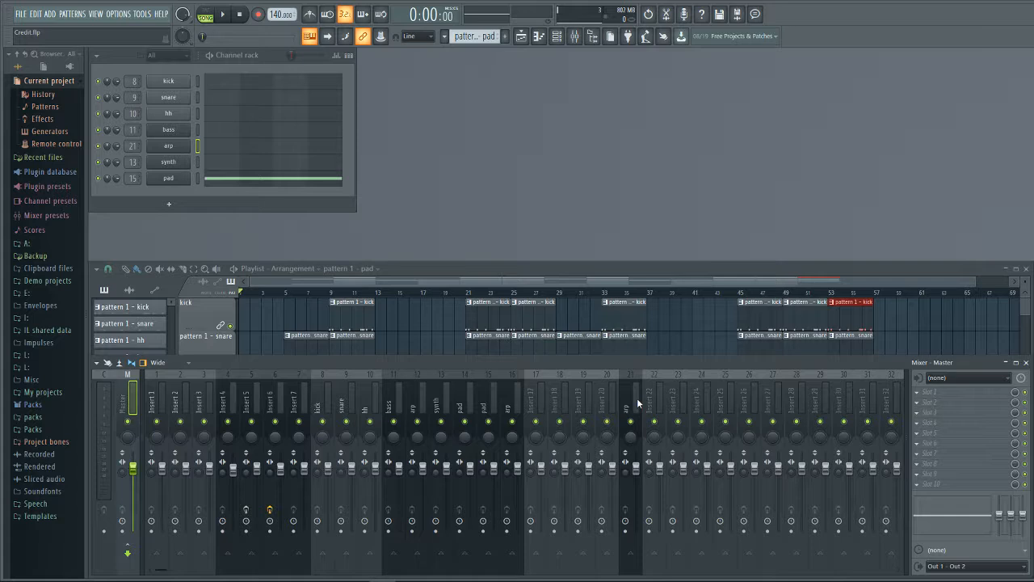
pyautogui.moveTo(636, 413)
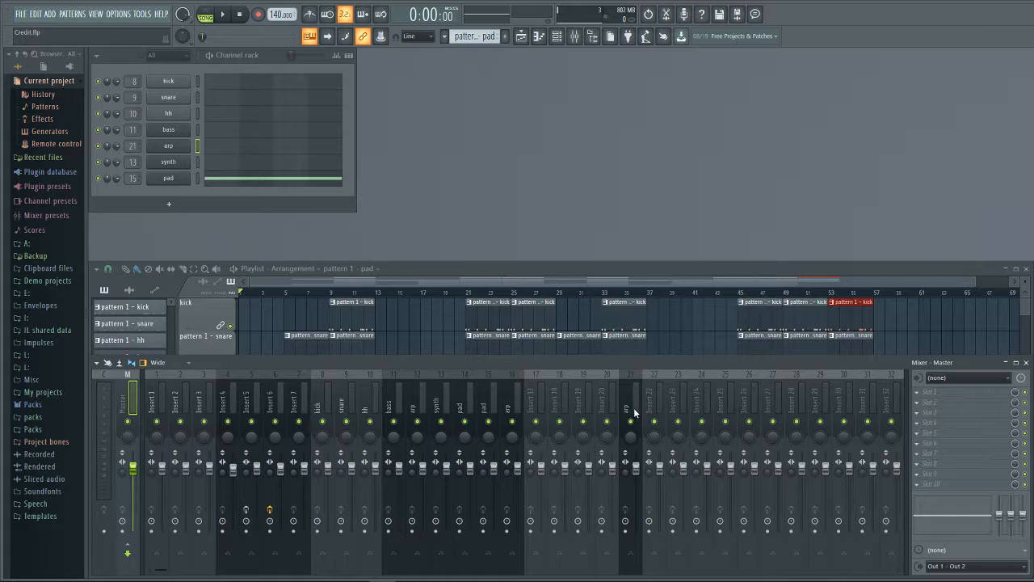
pyautogui.moveTo(626, 400)
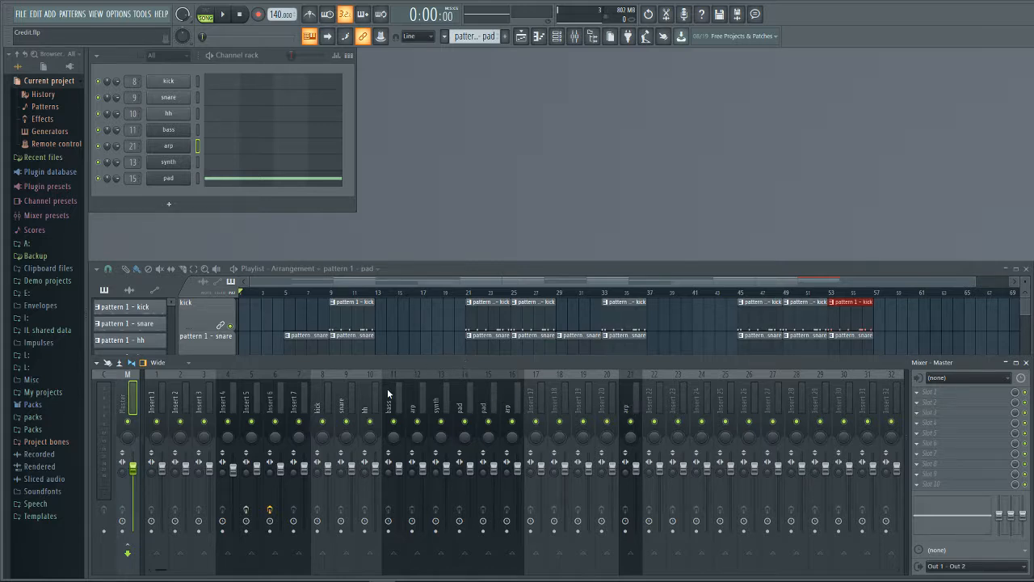
pyautogui.moveTo(465, 510)
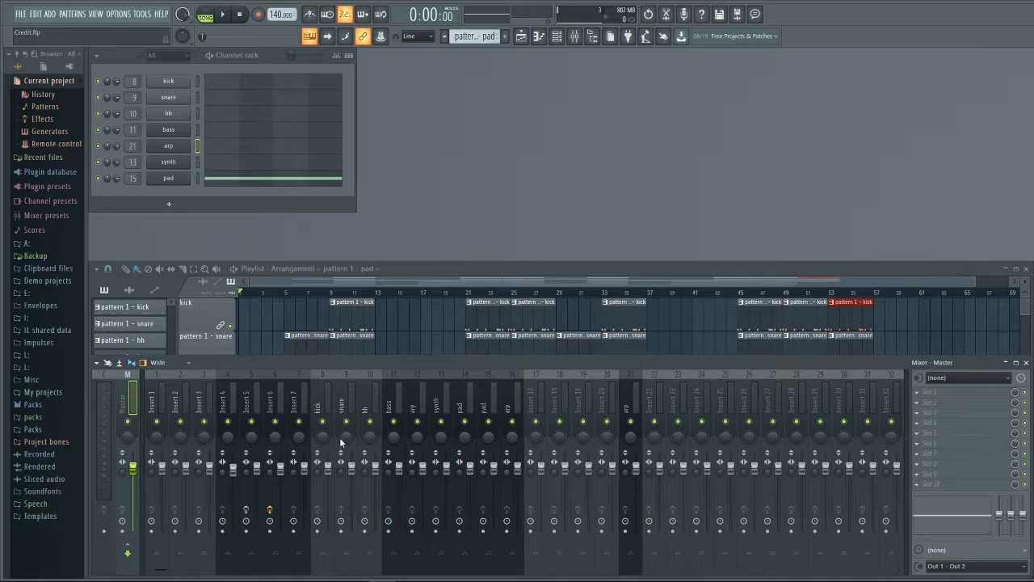
pyautogui.moveTo(556, 406)
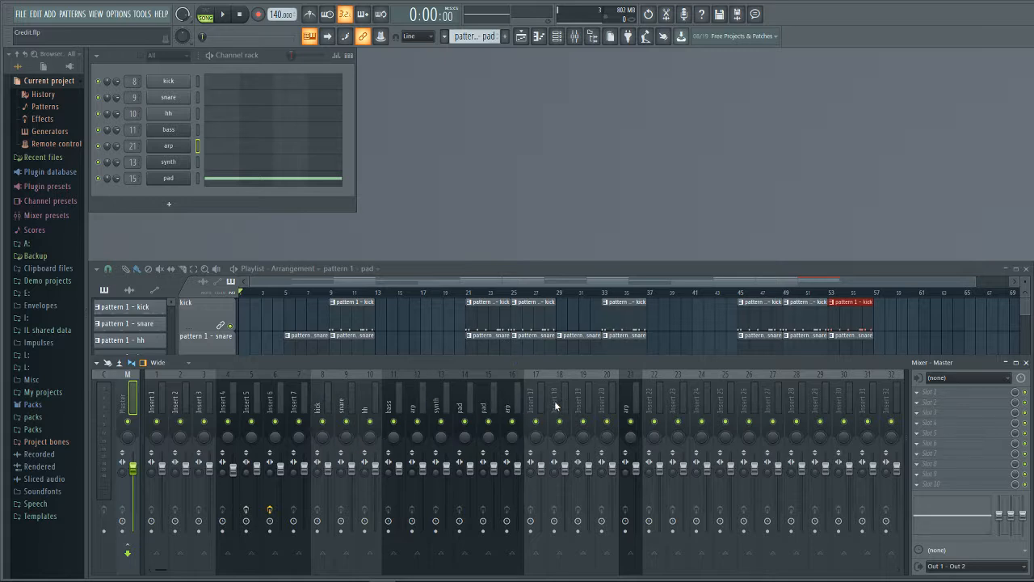
pyautogui.moveTo(550, 408)
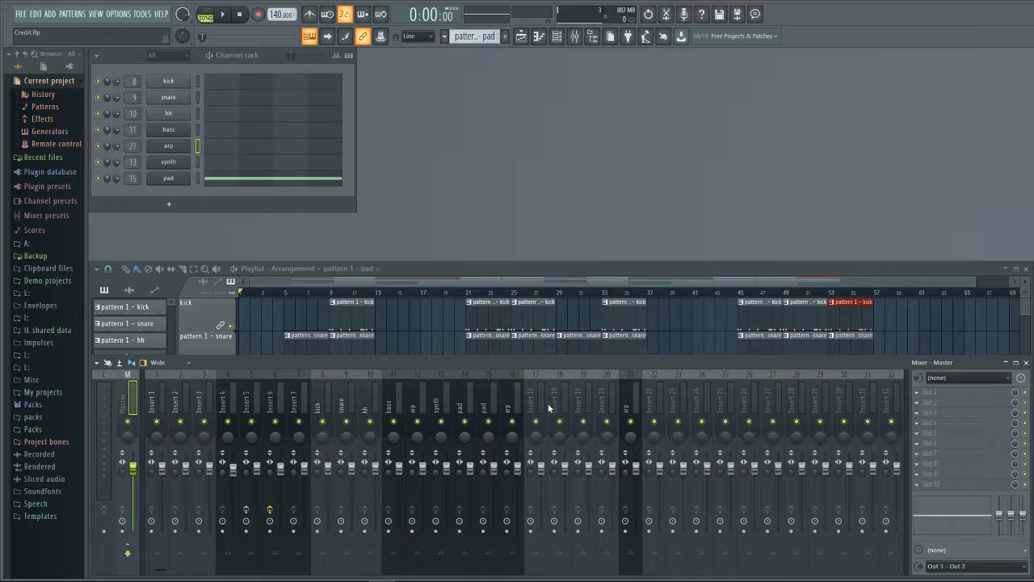